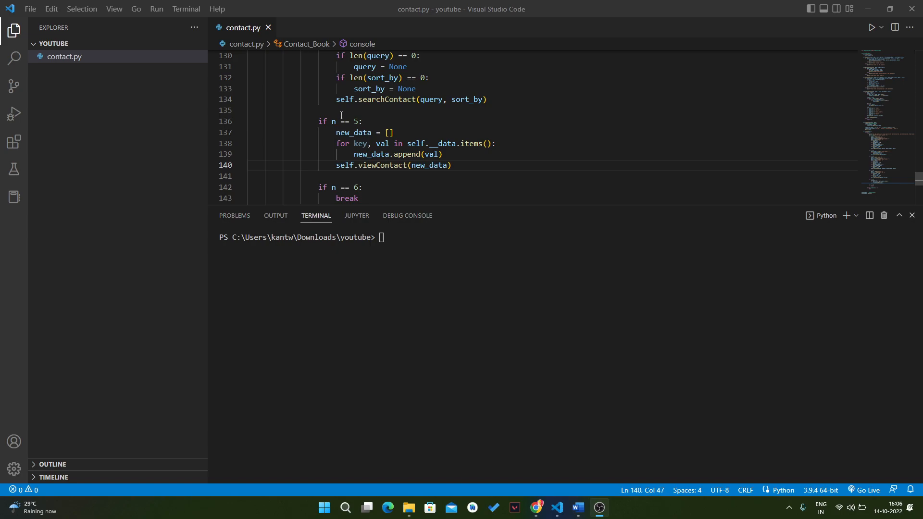
pyautogui.moveTo(331, 121)
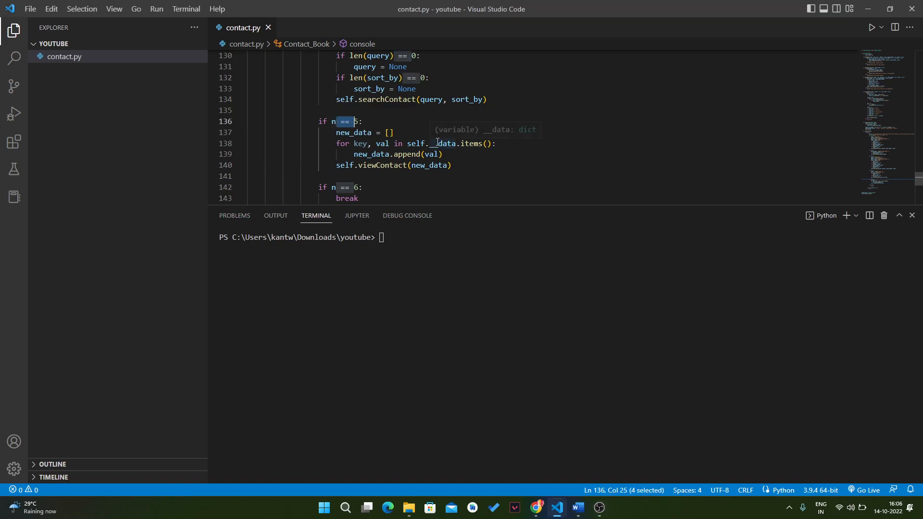
pyautogui.moveTo(465, 147)
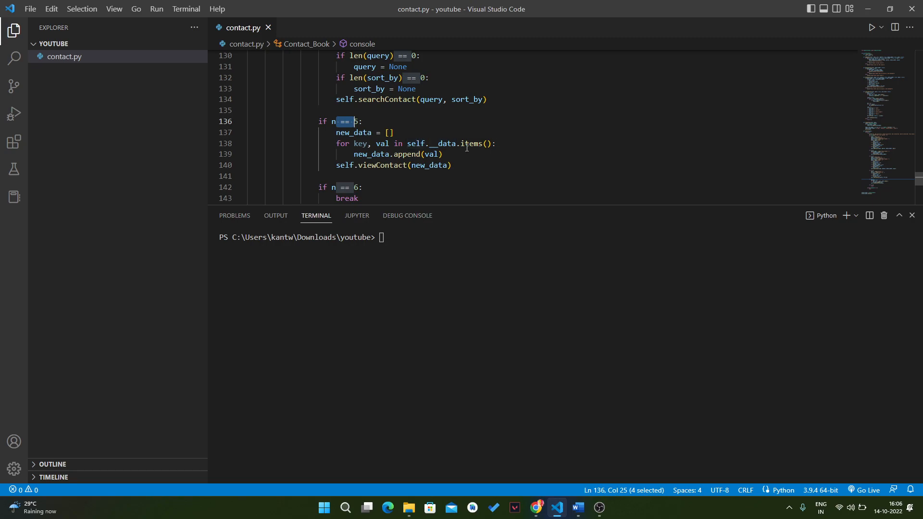
# Select the items() call in the loop and run contact.py in the terminal.
pyautogui.doubleClick(467, 143)
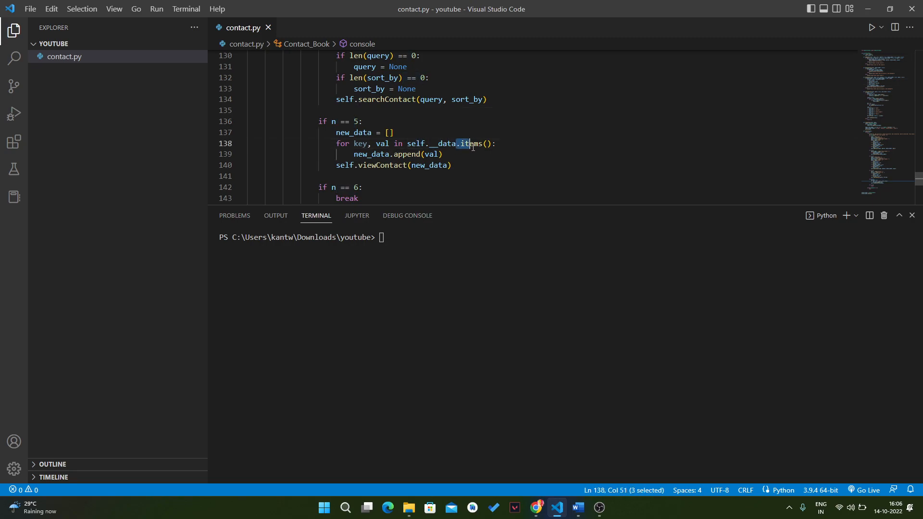
pyautogui.moveTo(463, 143); pyautogui.dragTo(489, 143)
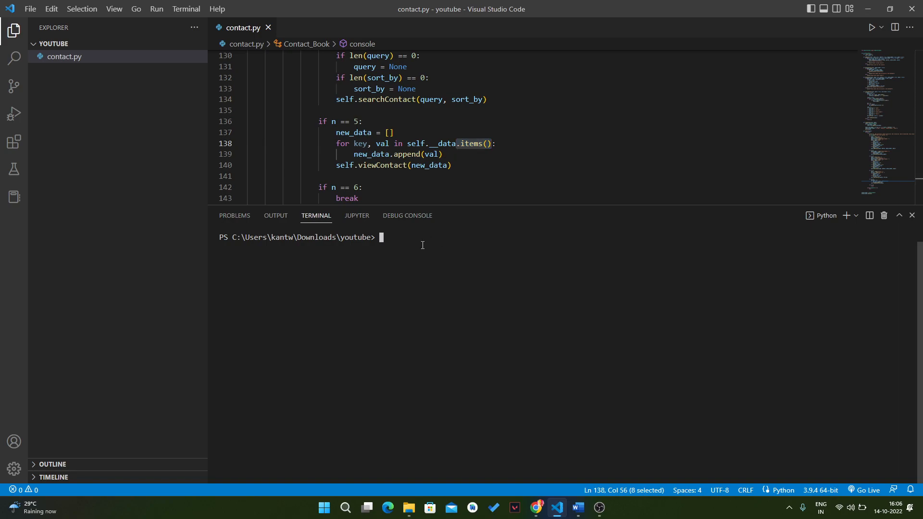
pyautogui.click(873, 27)
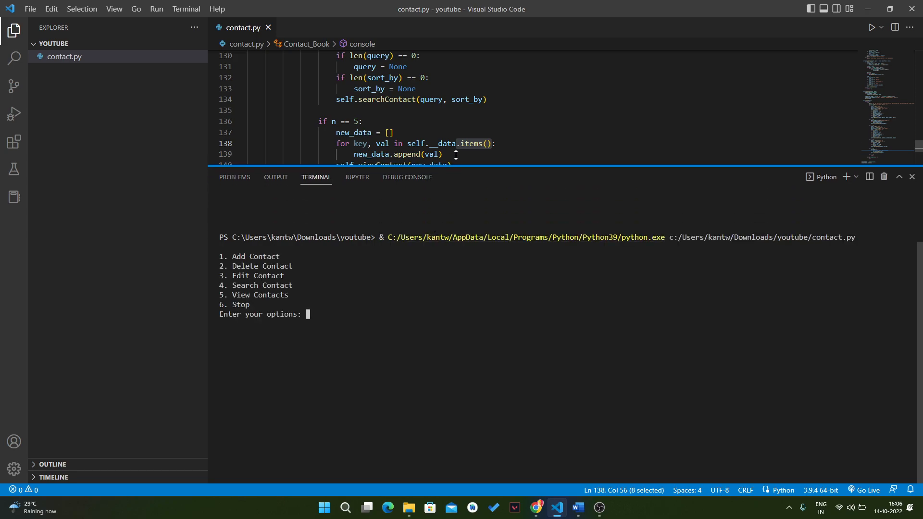
pyautogui.write('1')
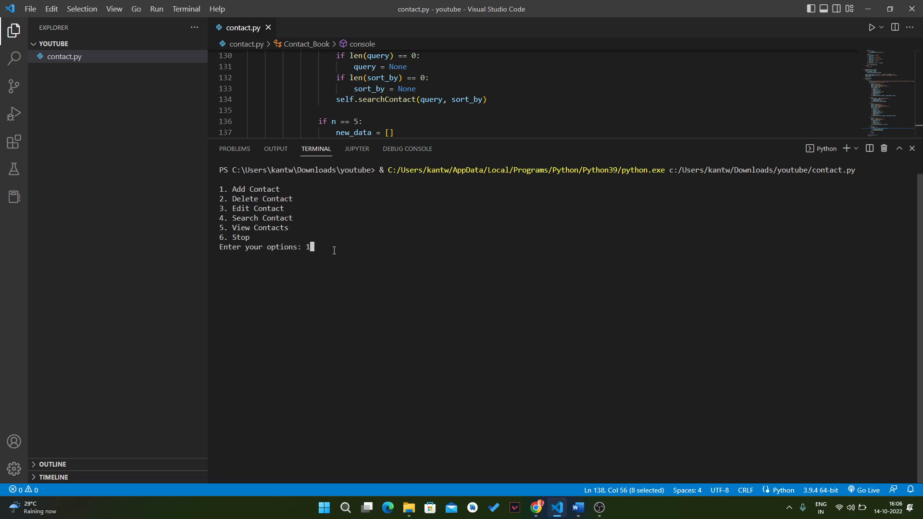
pyautogui.write('Ram')
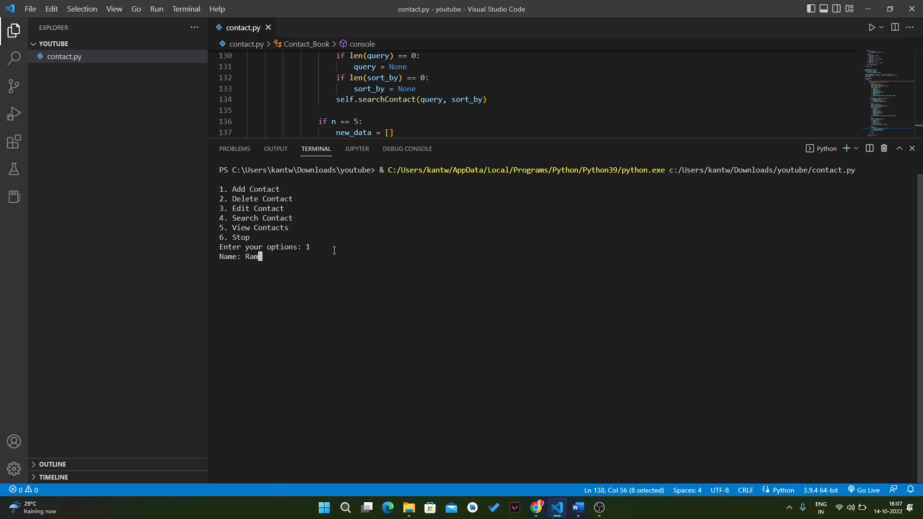
pyautogui.write('Jaipur')
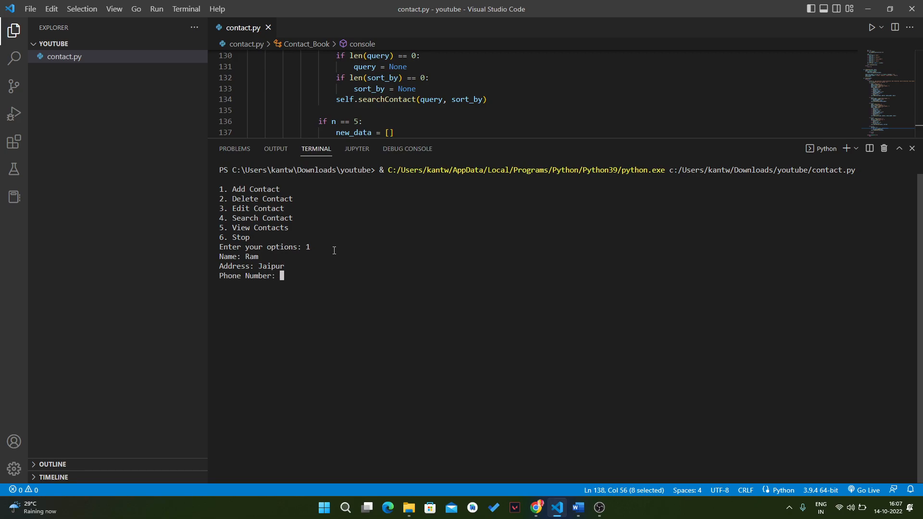
pyautogui.write('1243')
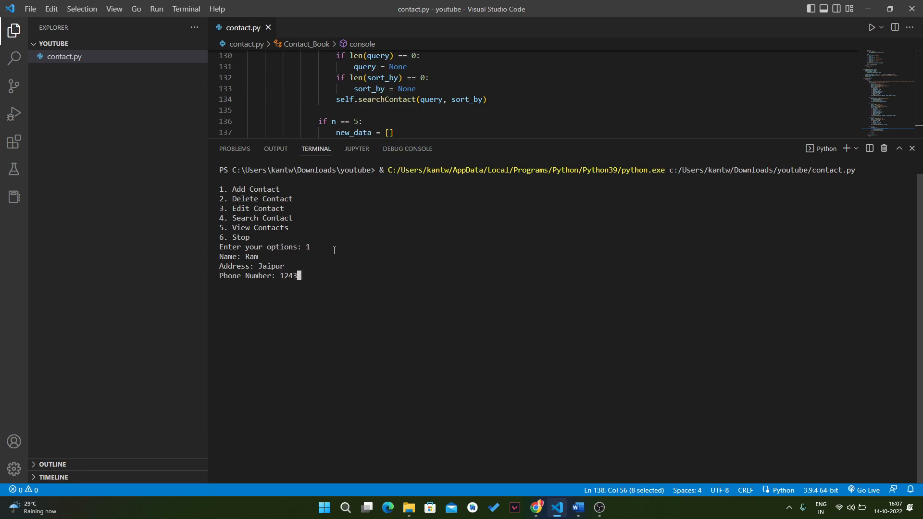
pyautogui.press('enter')
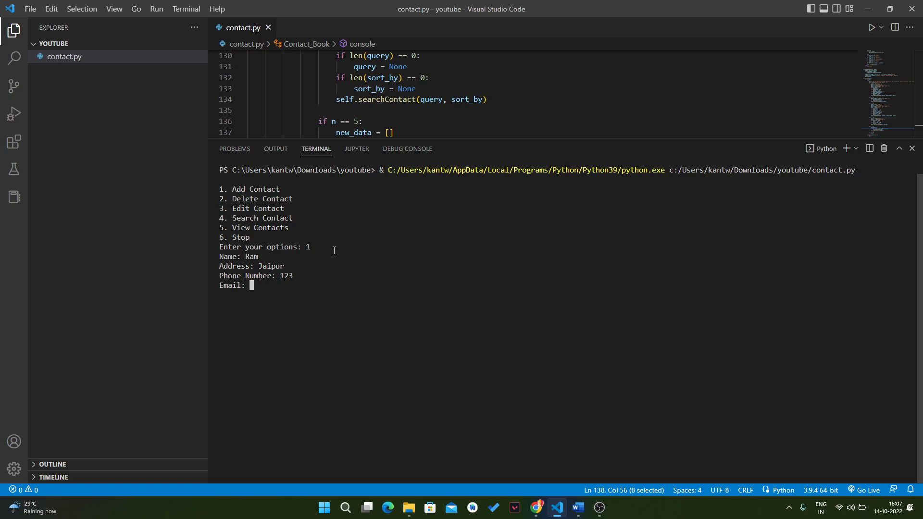
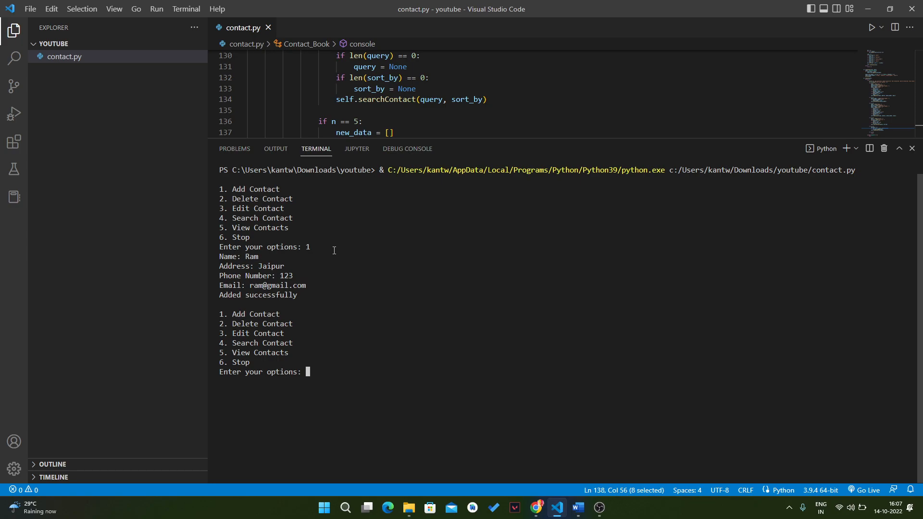
pyautogui.write('1')
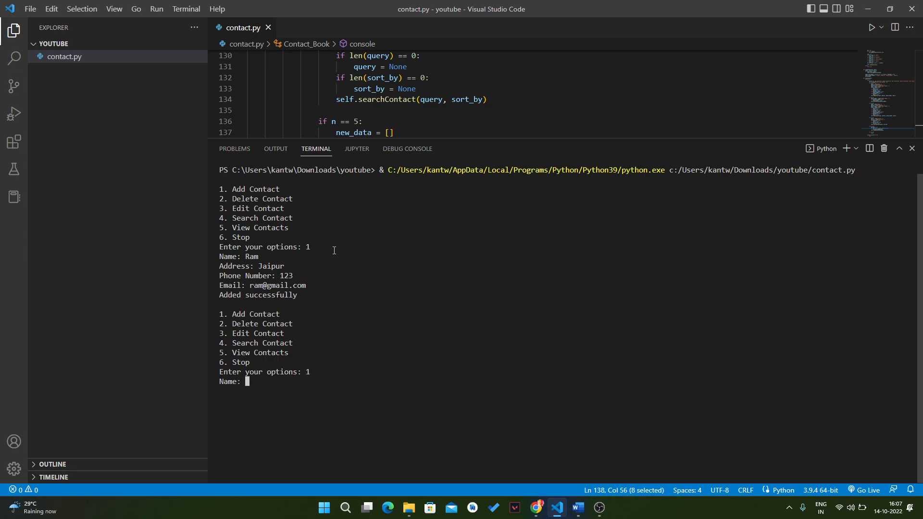
pyautogui.write('Ramesh')
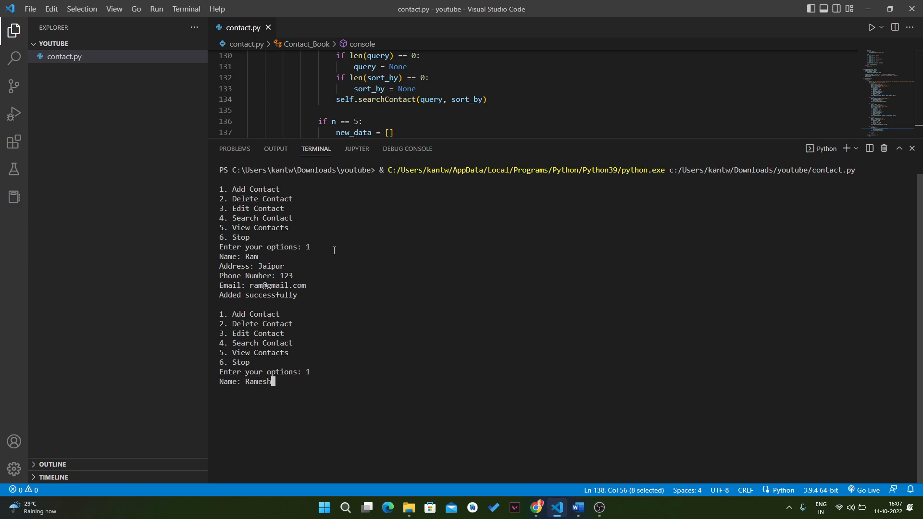
pyautogui.press('enter')
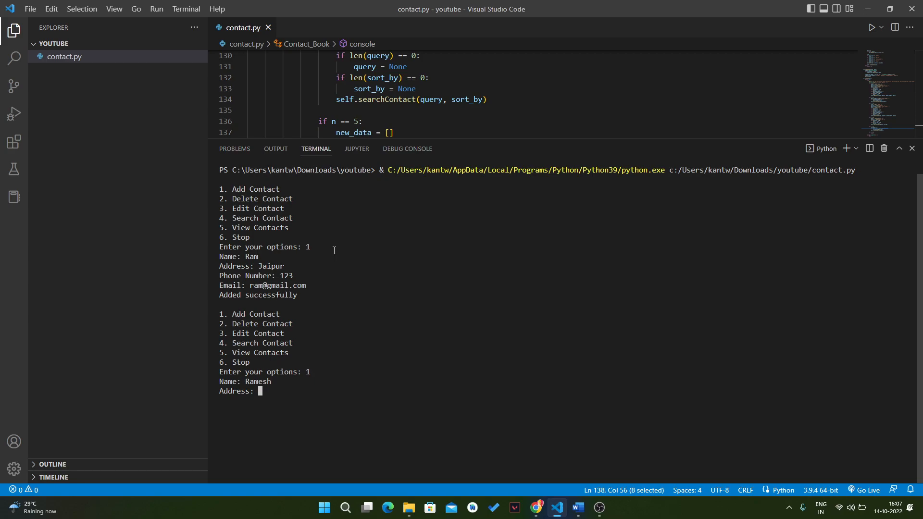
pyautogui.write('P')
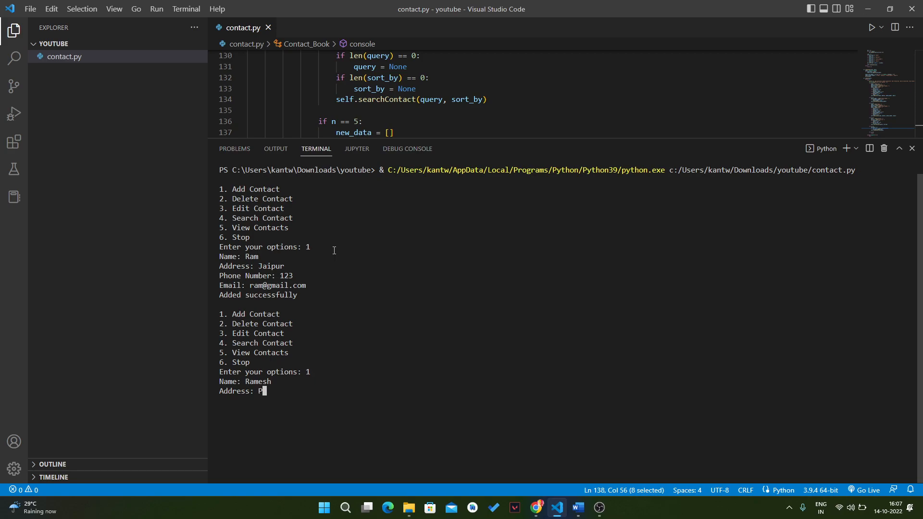
pyautogui.press('backspace')
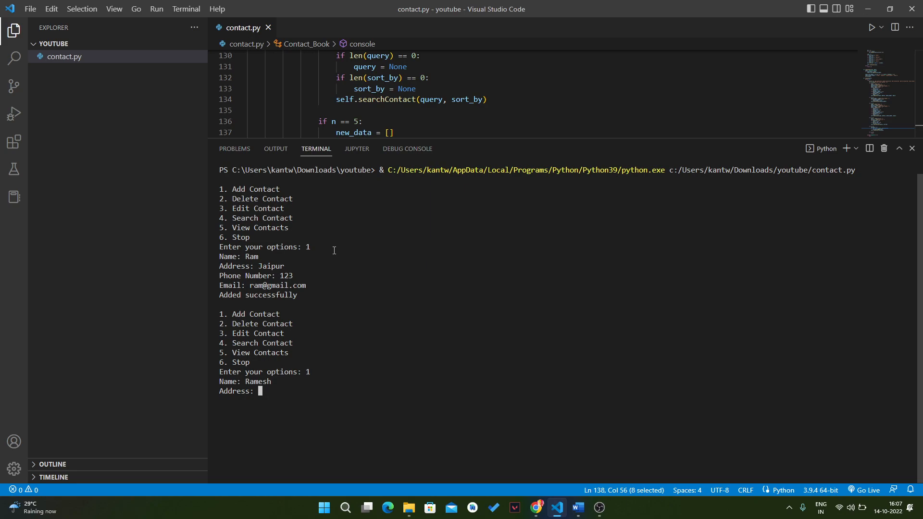
pyautogui.write('Mumbai')
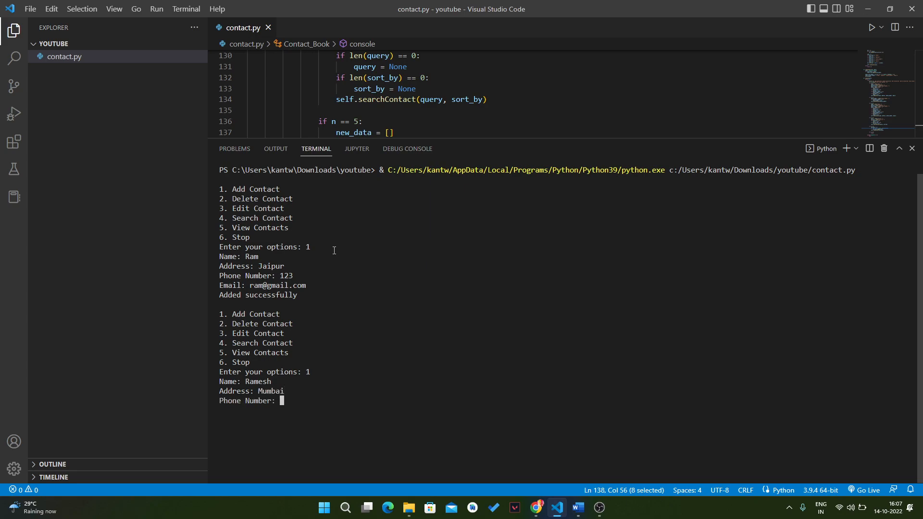
pyautogui.write('12345')
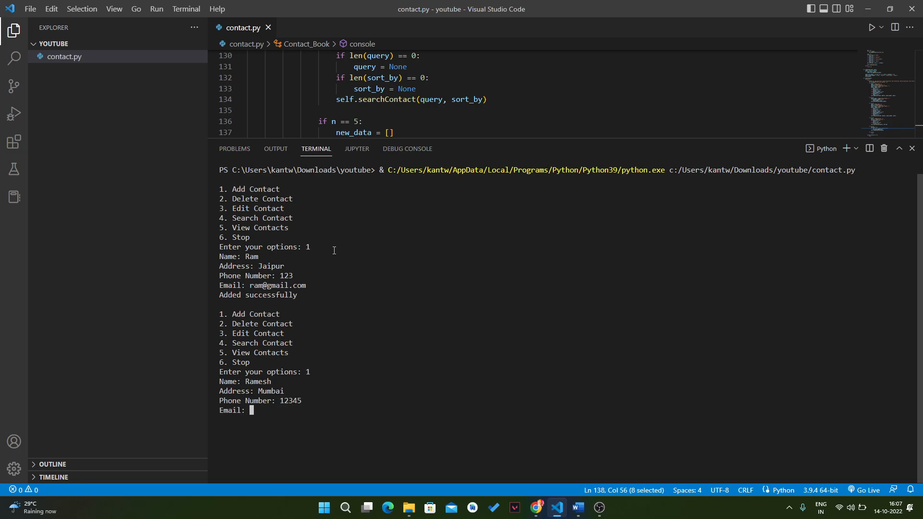
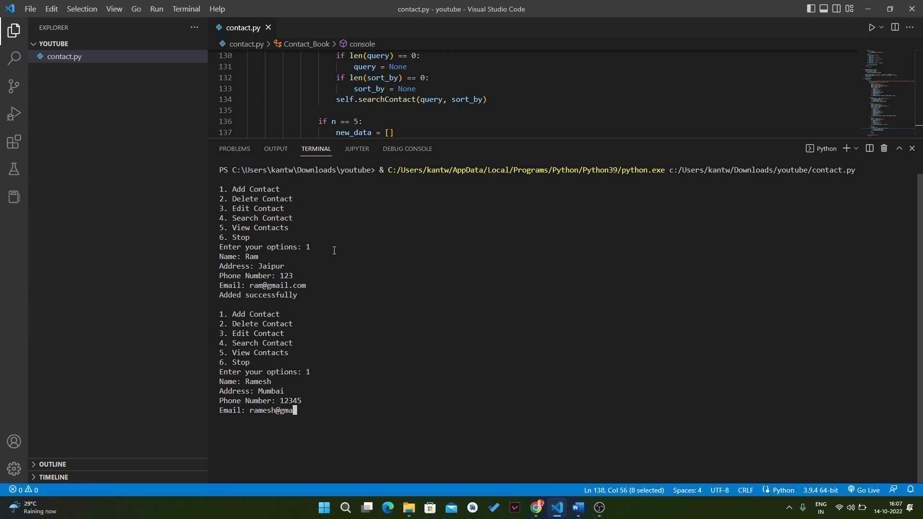
pyautogui.press('Enter')
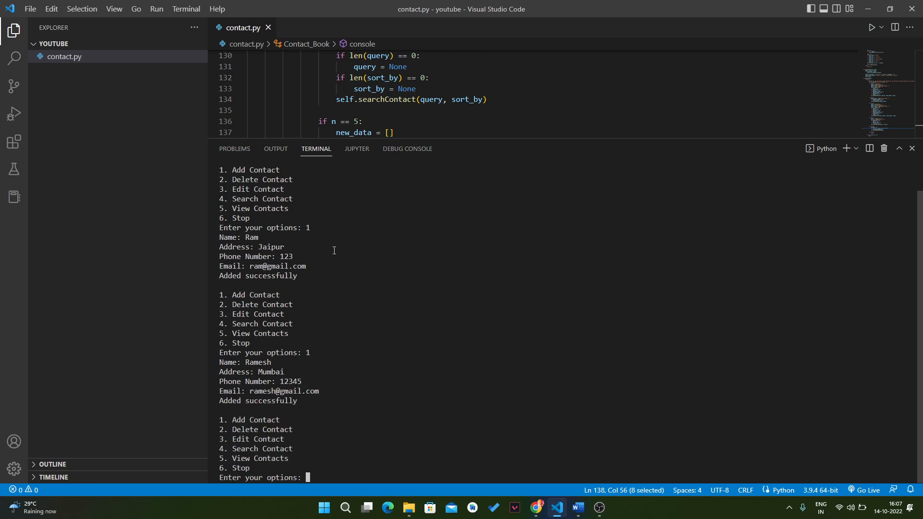
# View the contacts table with option 5, then choose option 3 to edit a contact.
pyautogui.write('5')
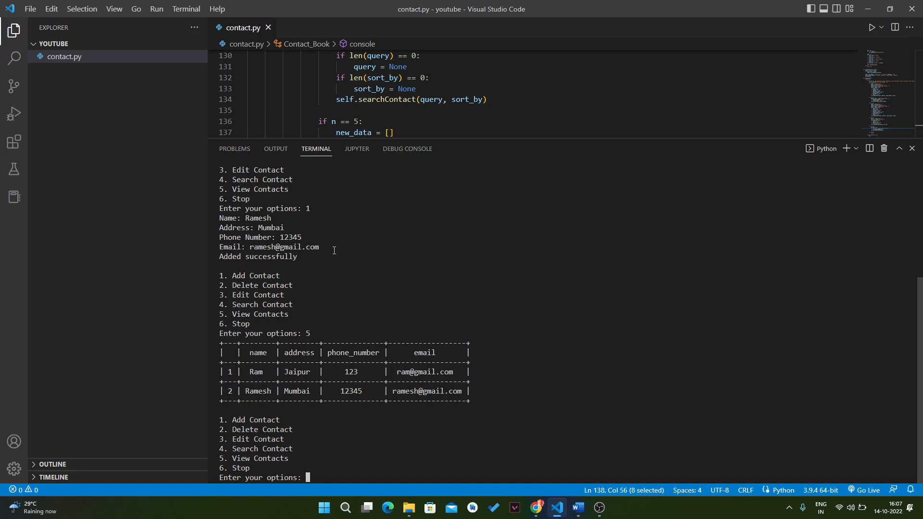
pyautogui.write('3')
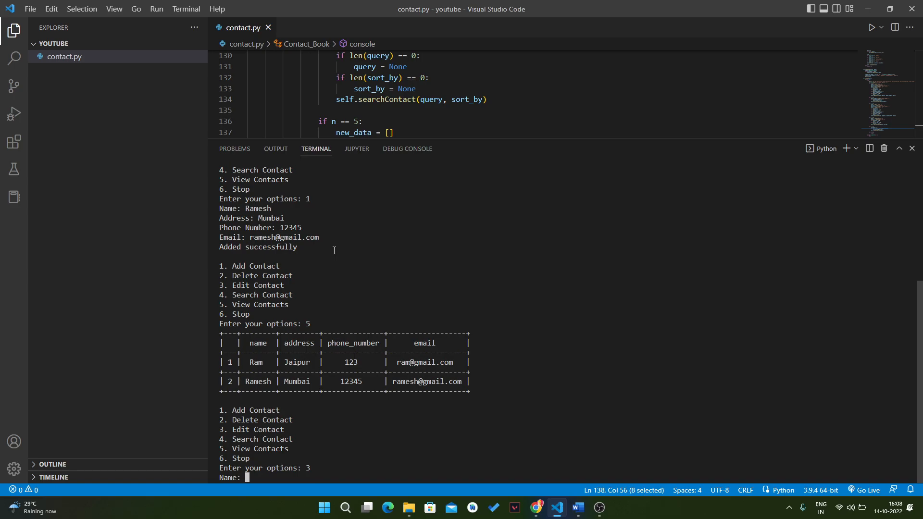
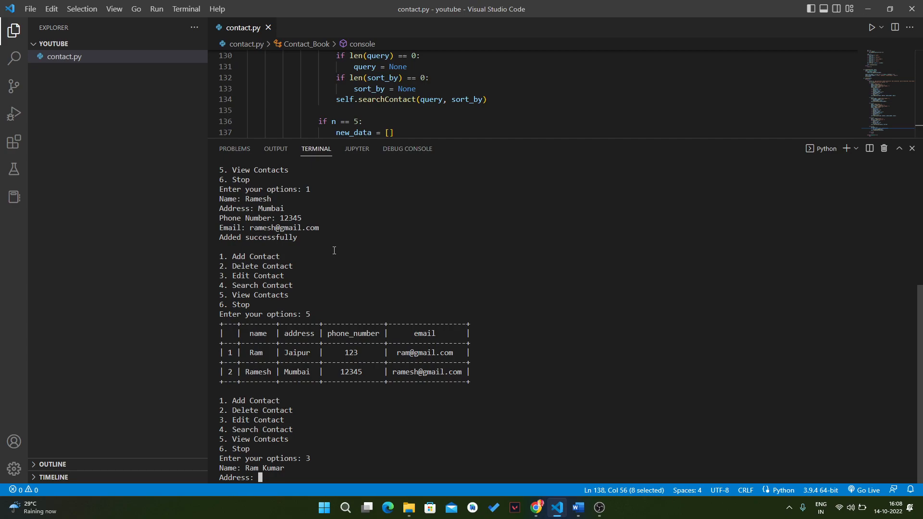
pyautogui.write('Jaipur, India')
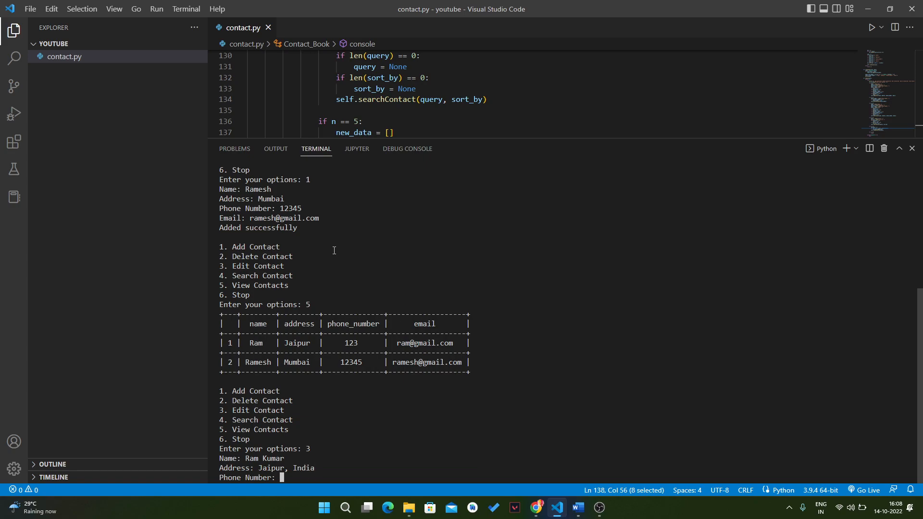
pyautogui.write('123')
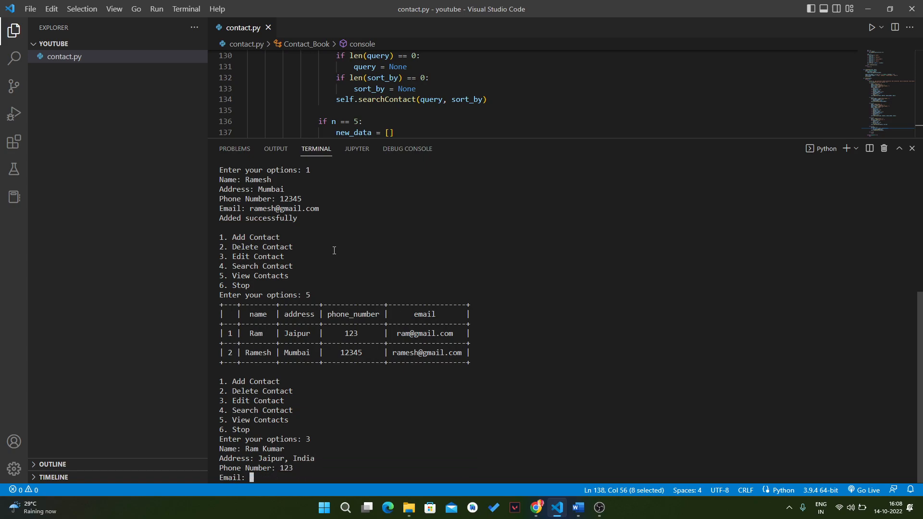
pyautogui.press('enter')
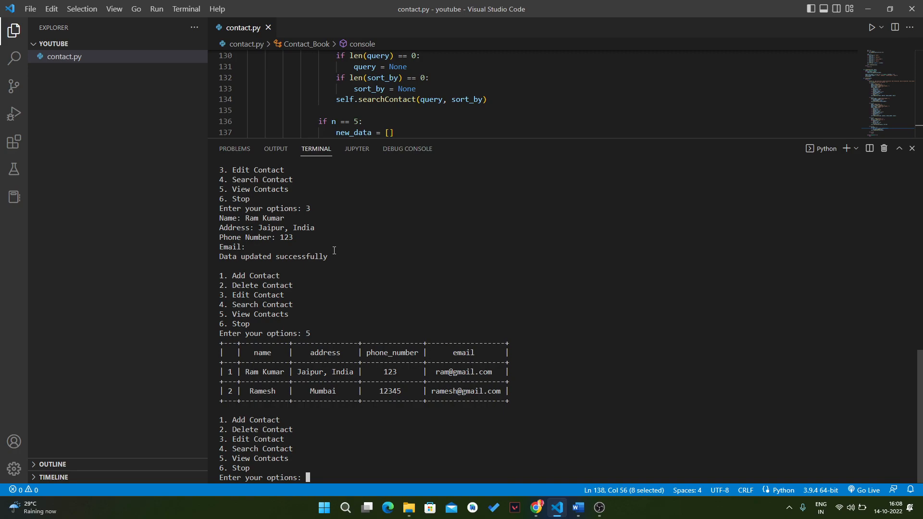
pyautogui.moveTo(266, 362)
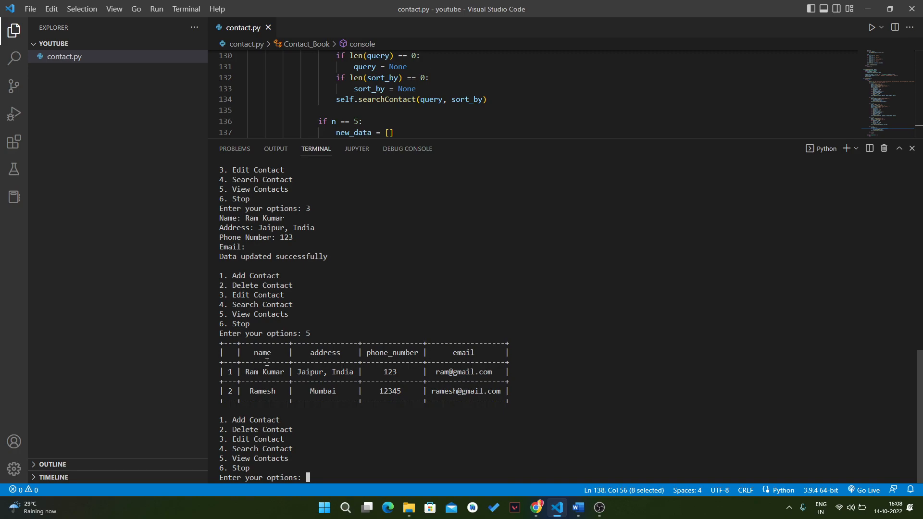
pyautogui.moveTo(258, 371)
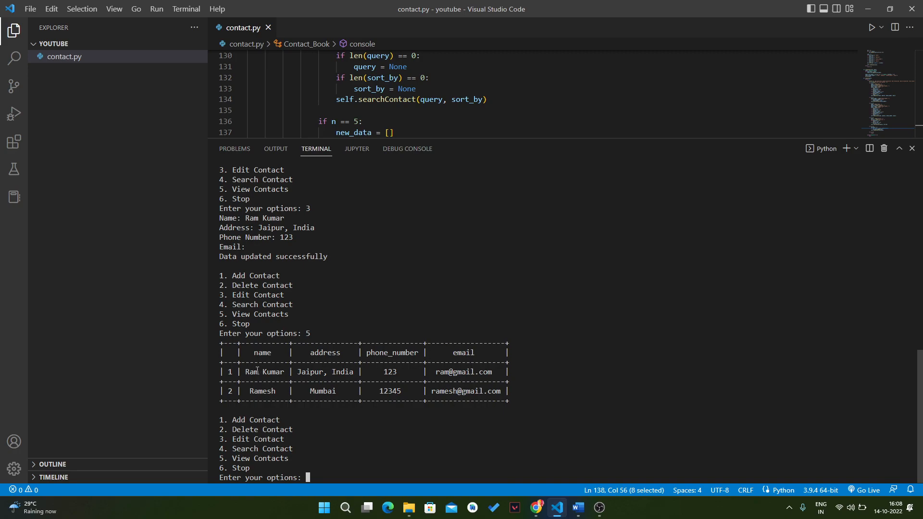
pyautogui.moveTo(417, 371)
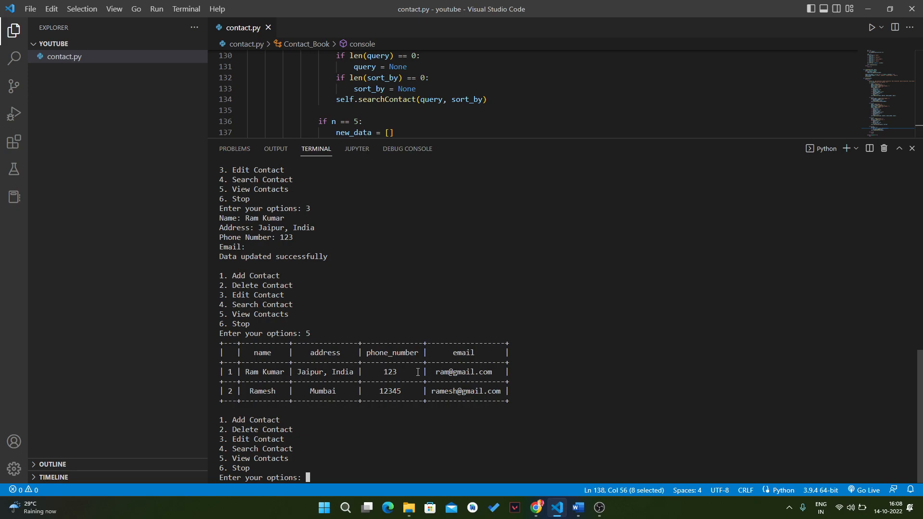
pyautogui.moveTo(440, 374)
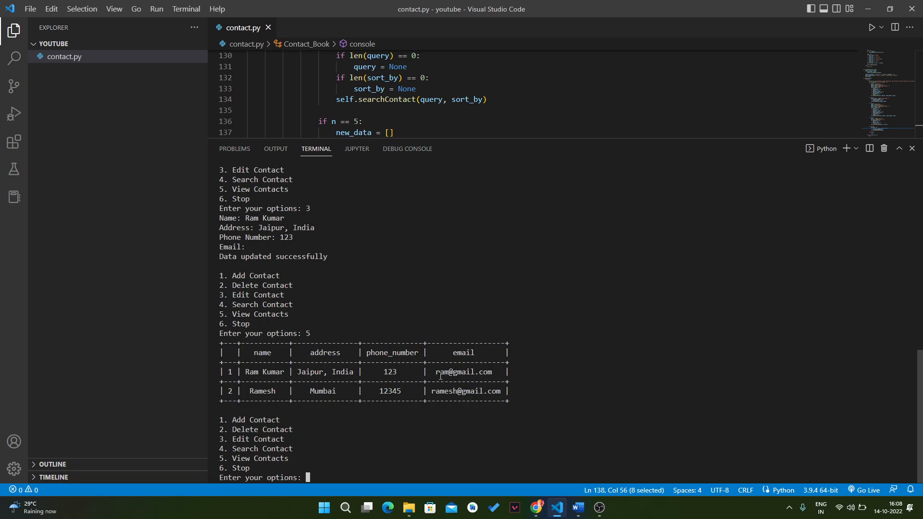
pyautogui.moveTo(374, 450)
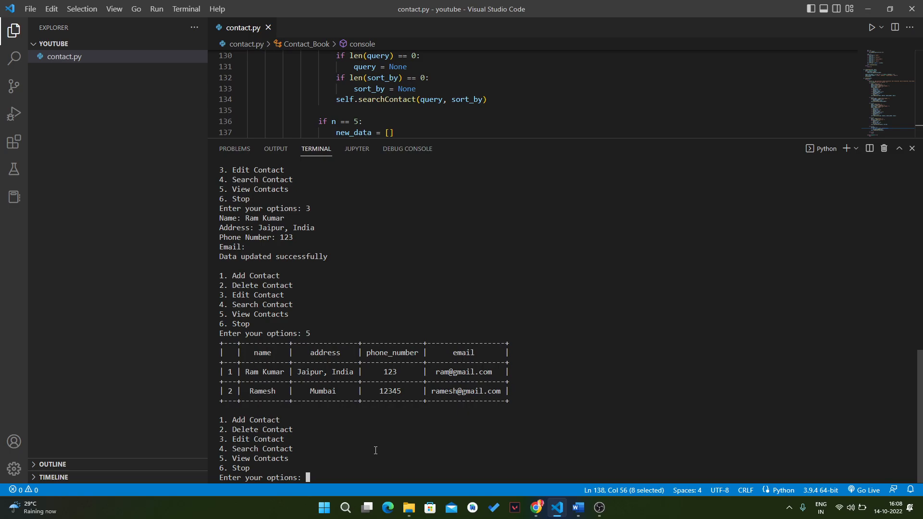
# Search for 'india' sorted by email via option 4, then choose search again.
pyautogui.write('4')
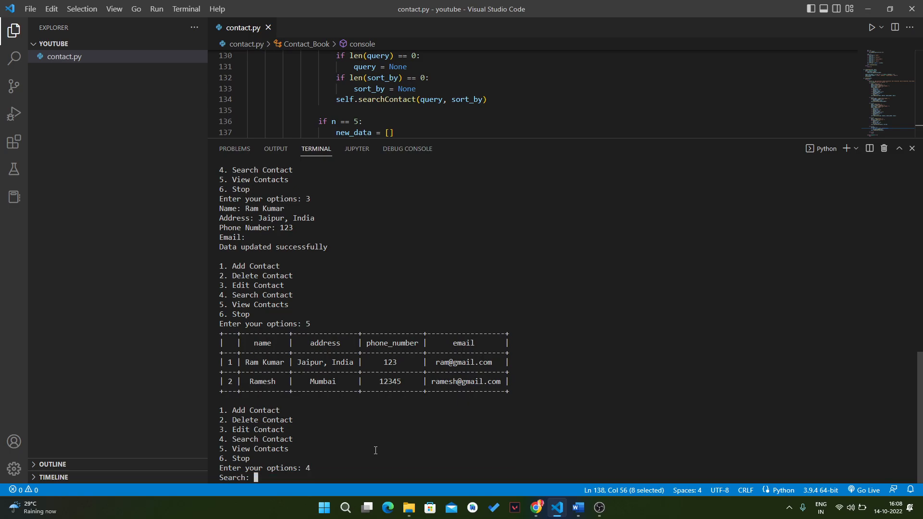
pyautogui.write('india')
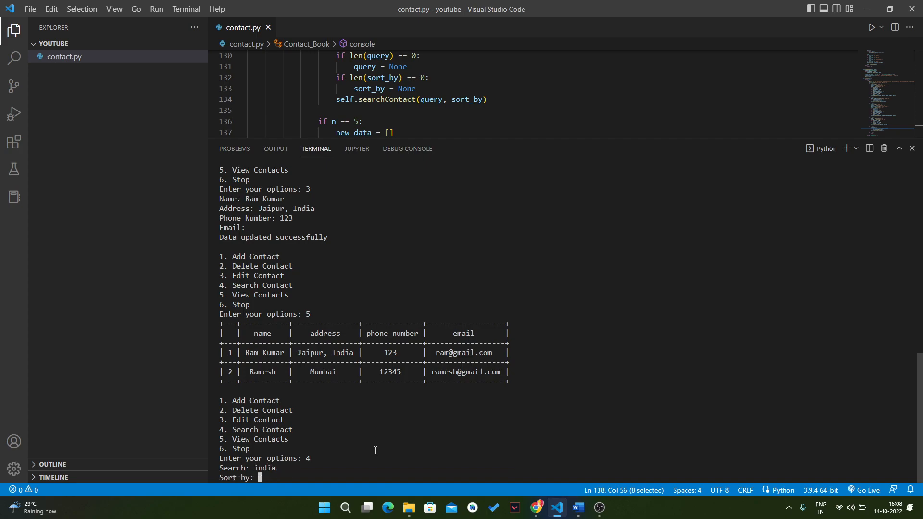
pyautogui.write('email')
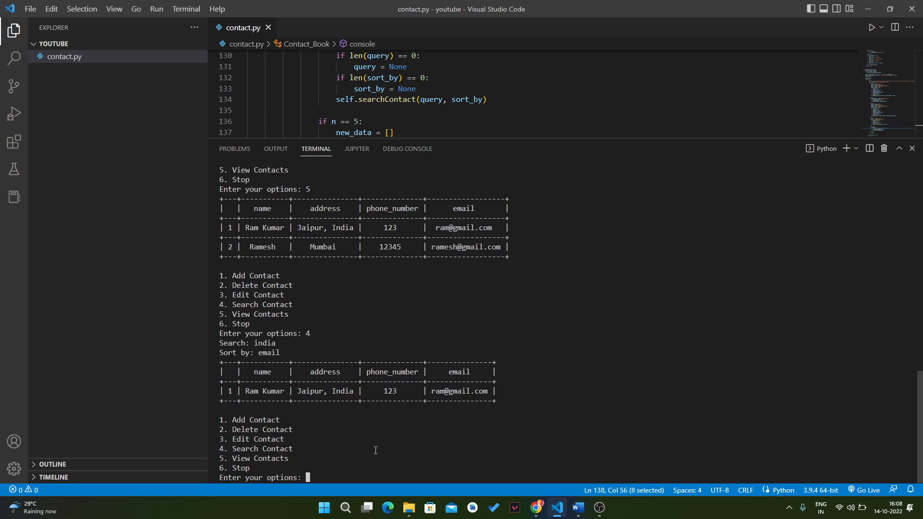
pyautogui.write('4')
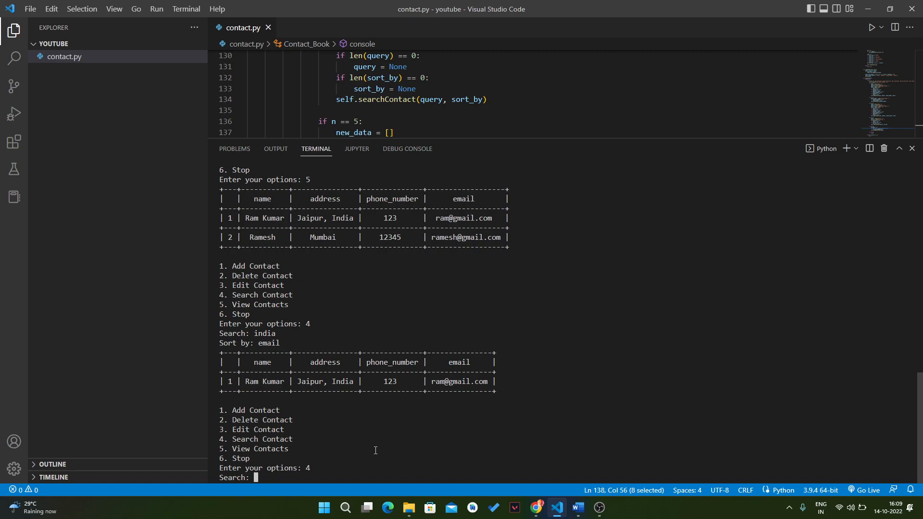
# Search for '123' sorted by address, clear the stray text and choose option 4 again.
pyautogui.write('123')
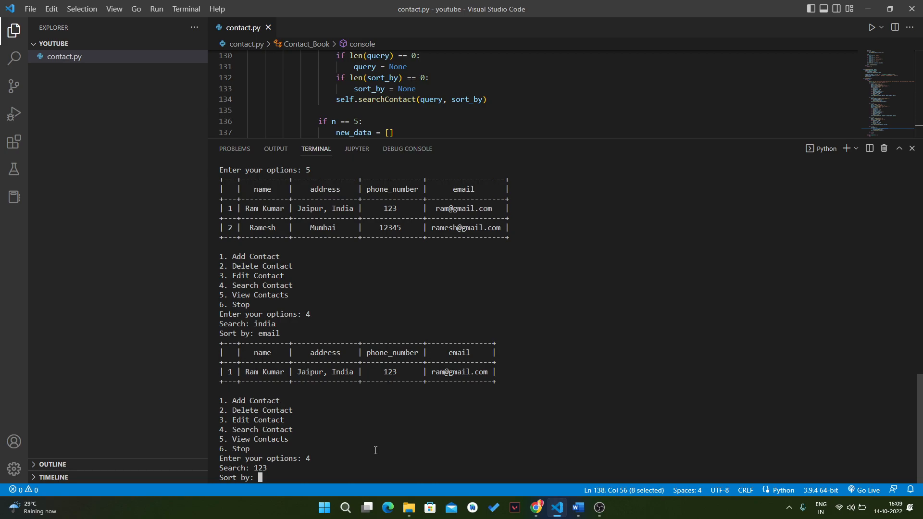
pyautogui.write('address')
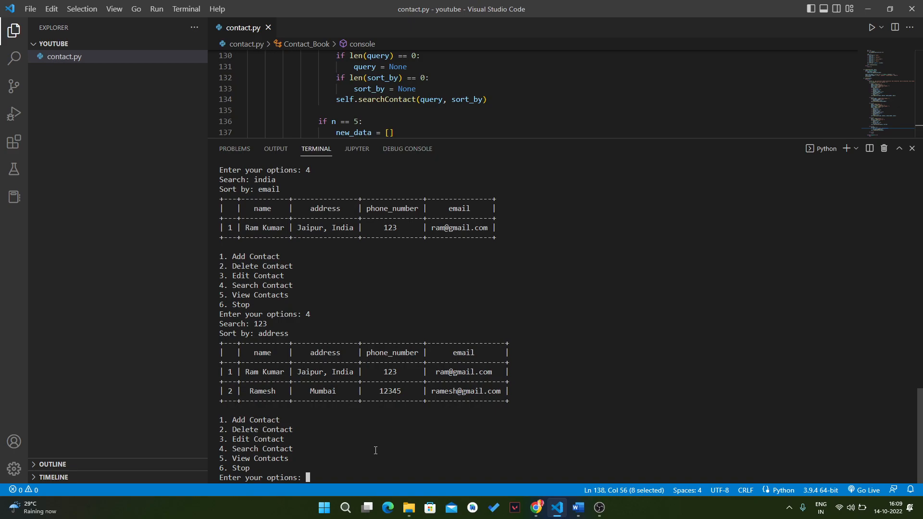
pyautogui.write('address')
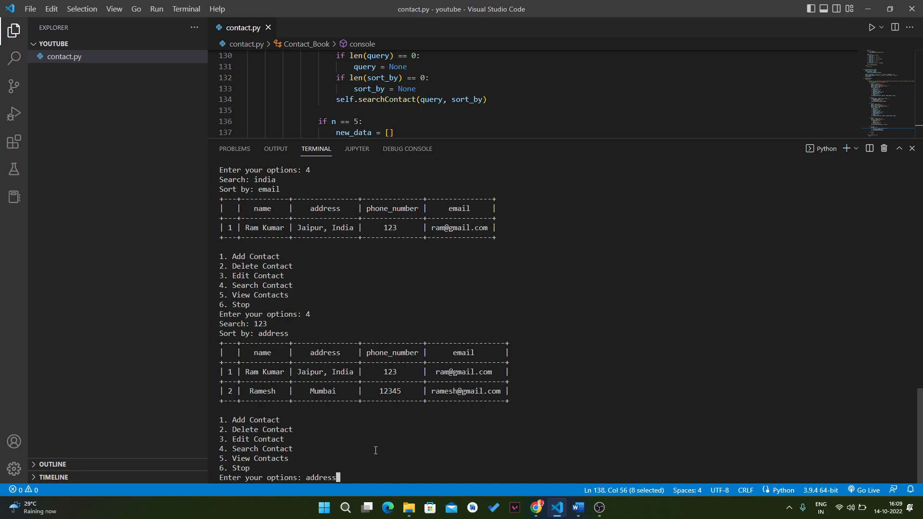
pyautogui.press('BackSpace')
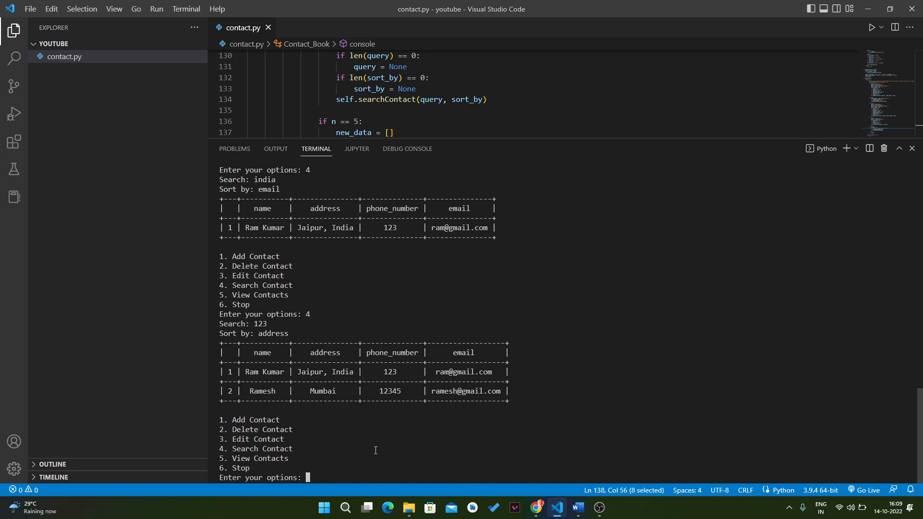
pyautogui.write('4')
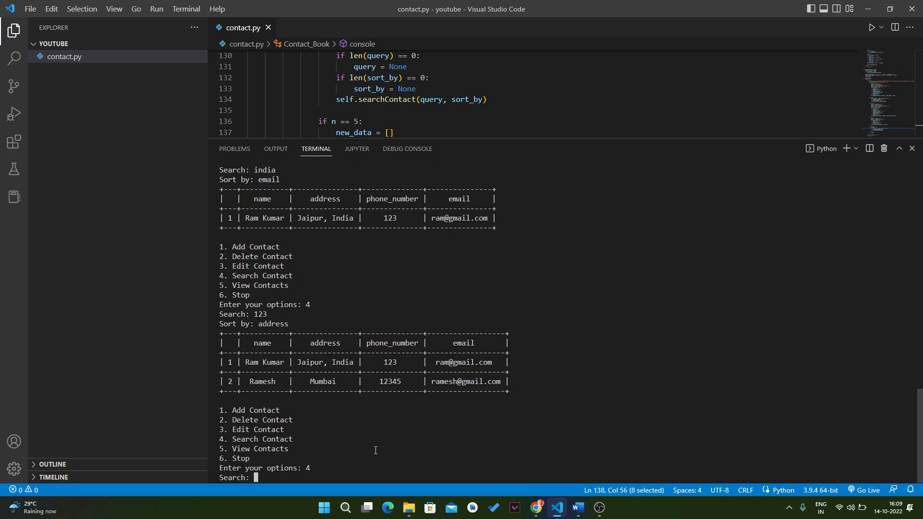
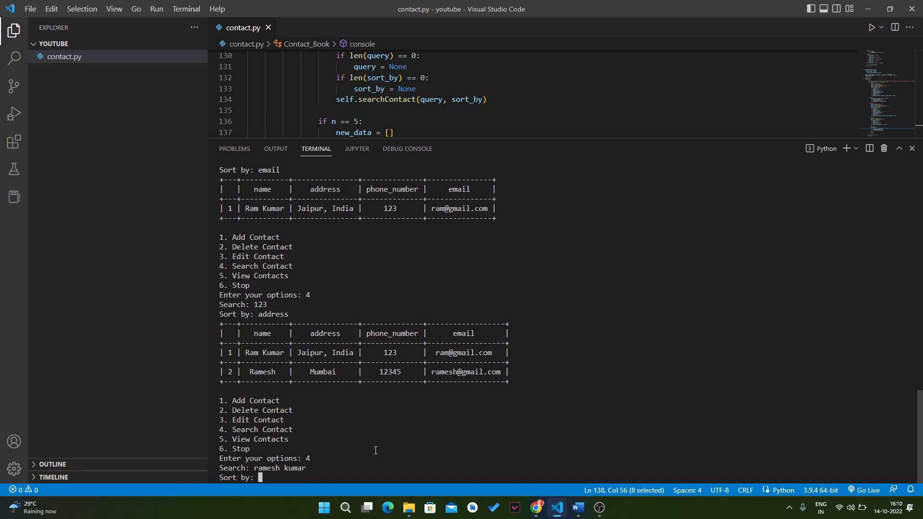
pyautogui.write('phone')
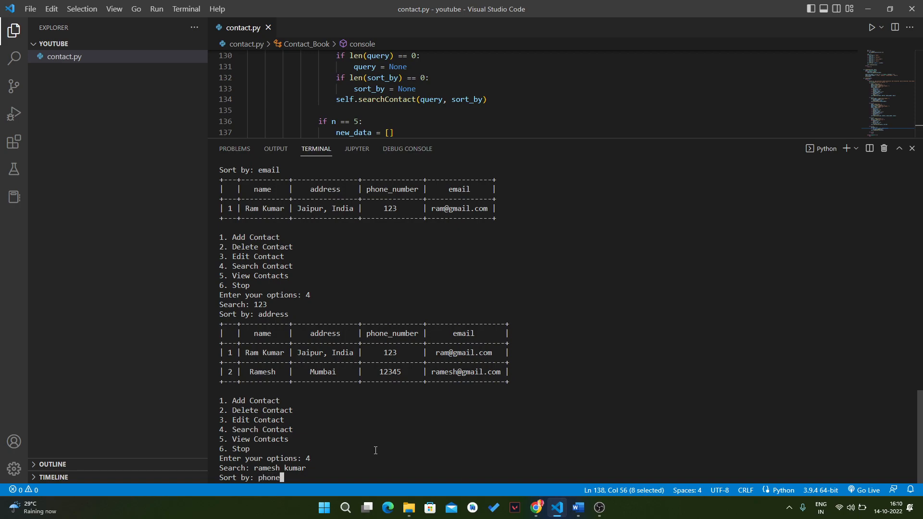
pyautogui.write('number')
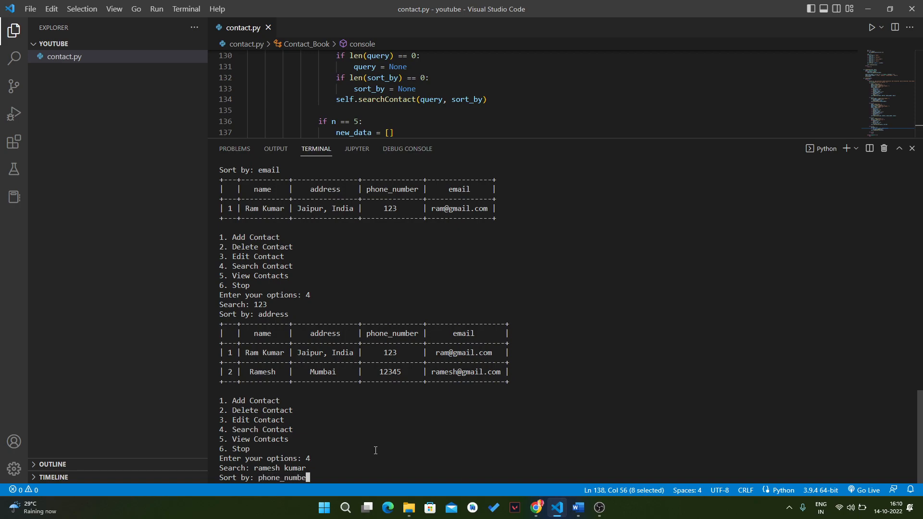
pyautogui.press('Enter')
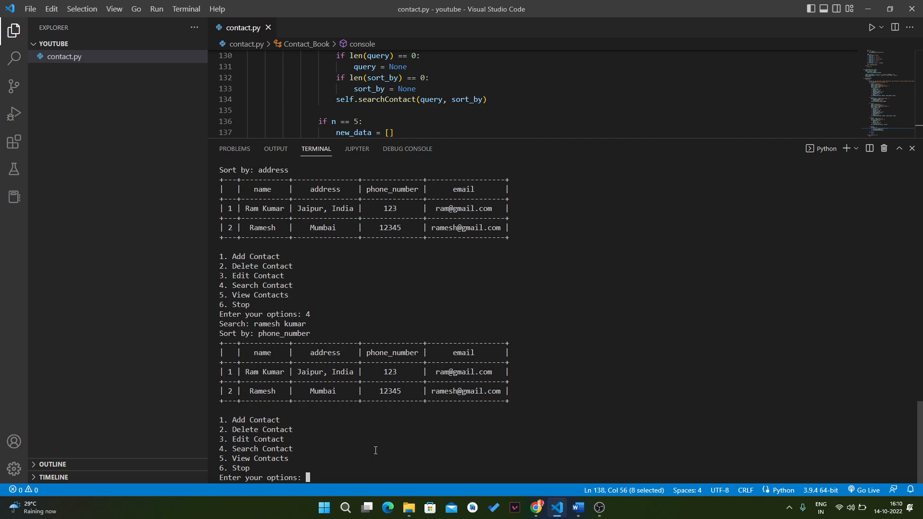
# Stop the contact book with option 6, returning to the PowerShell prompt.
pyautogui.write('6')
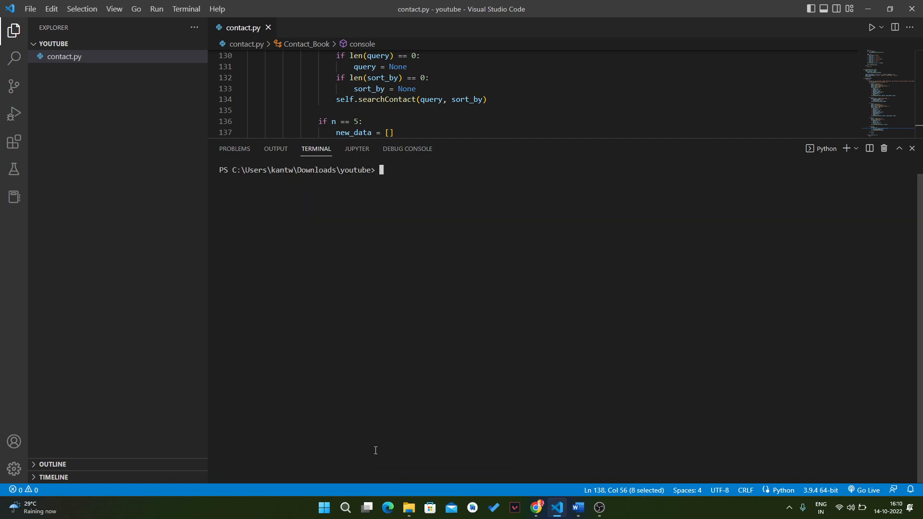
pyautogui.moveTo(452, 145)
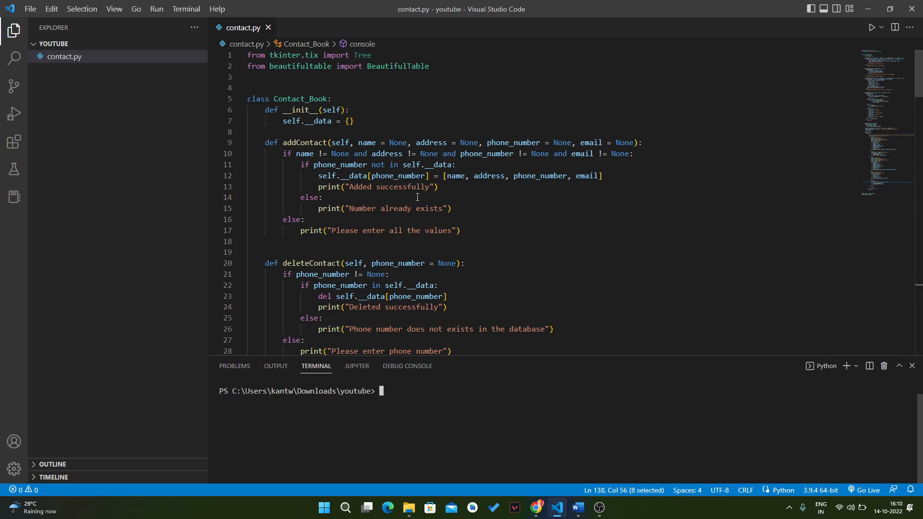
pyautogui.moveTo(365, 191)
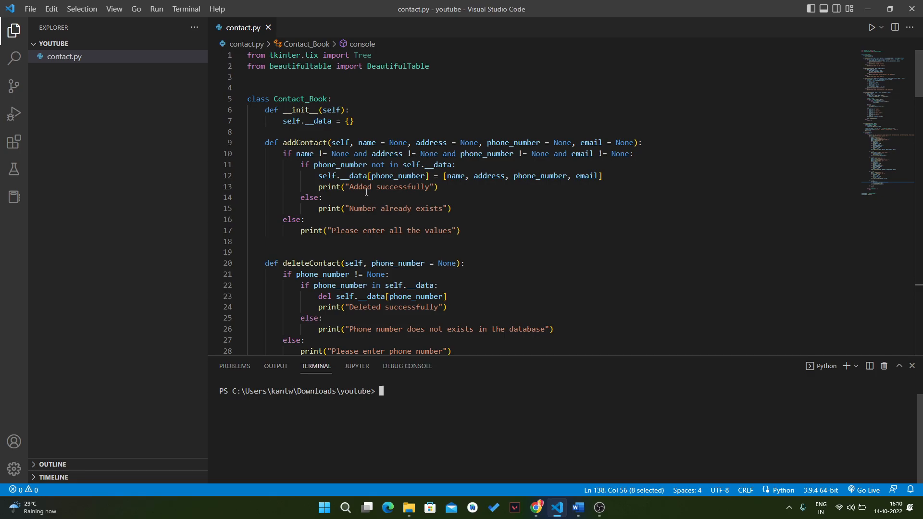